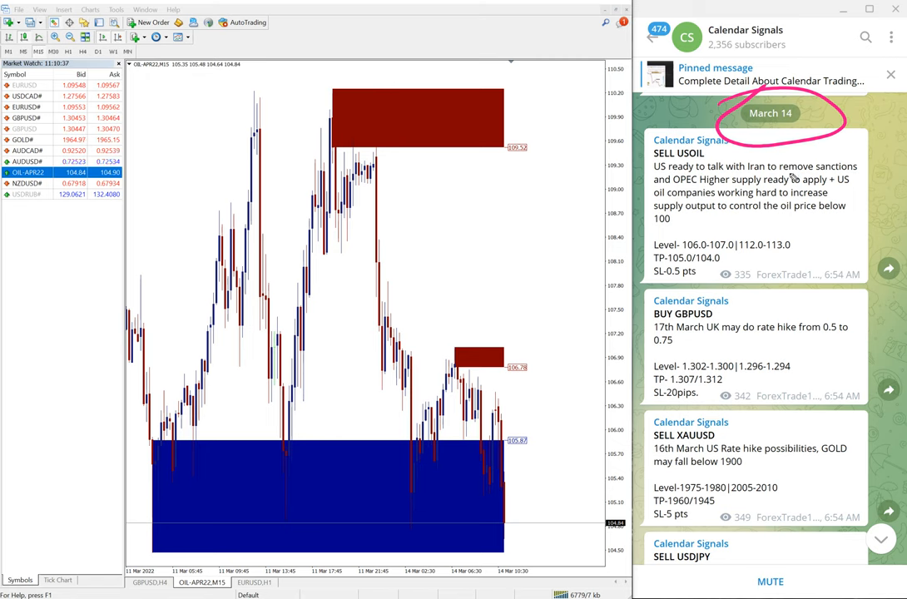
# Step: Scroll the Calendar Signals channel down to the SELL USOIL result post reporting the 1.3-point gain
pyautogui.scroll(-3)
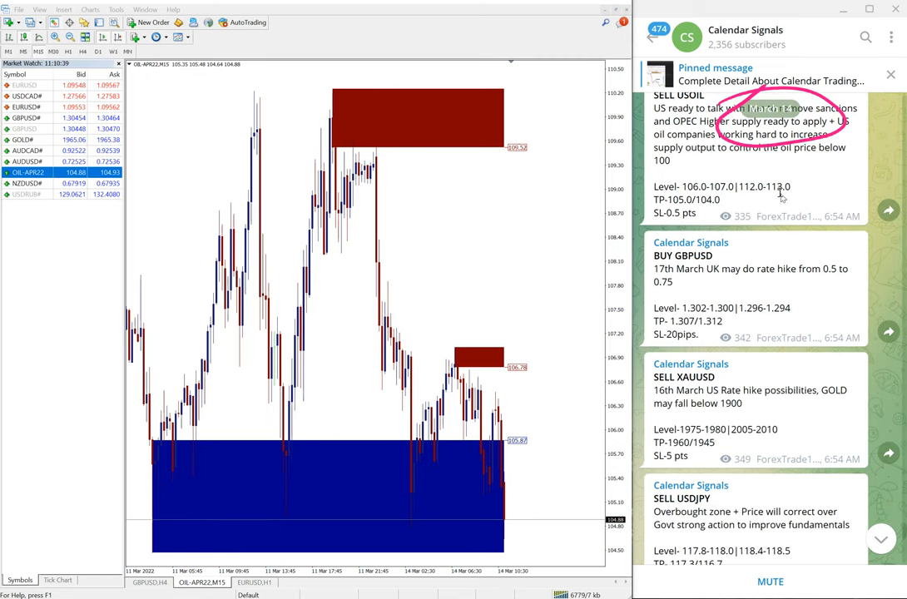
pyautogui.scroll(-3)
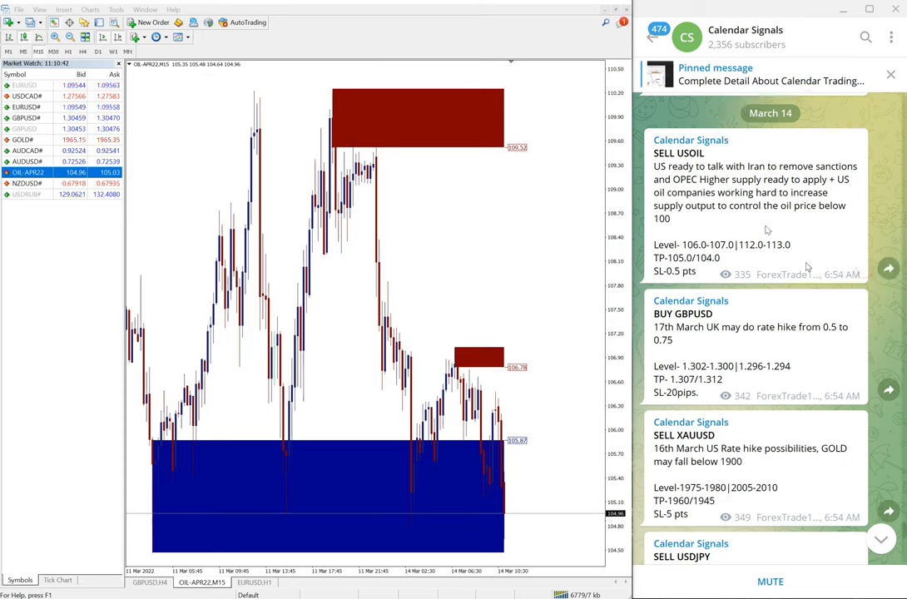
pyautogui.moveTo(759, 150)
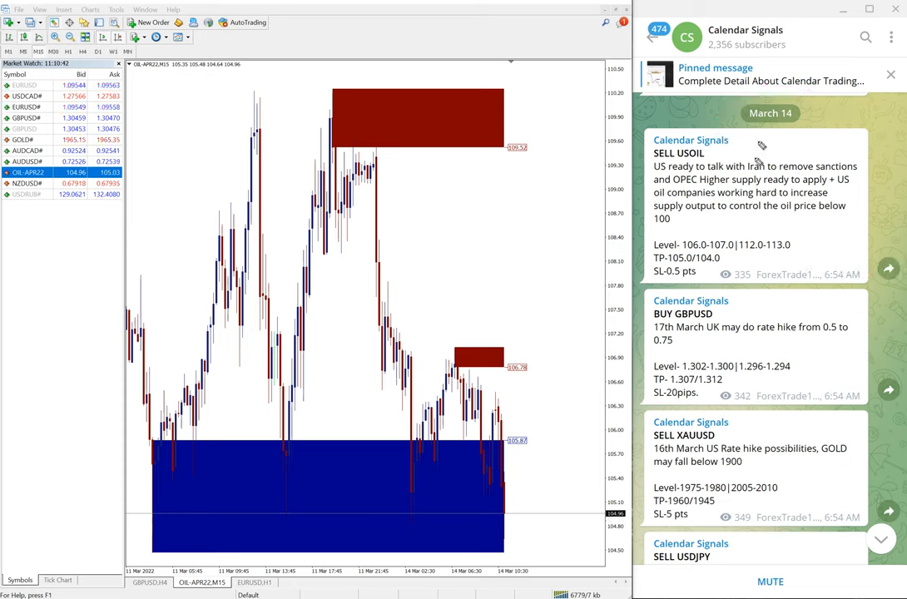
pyautogui.click(749, 36)
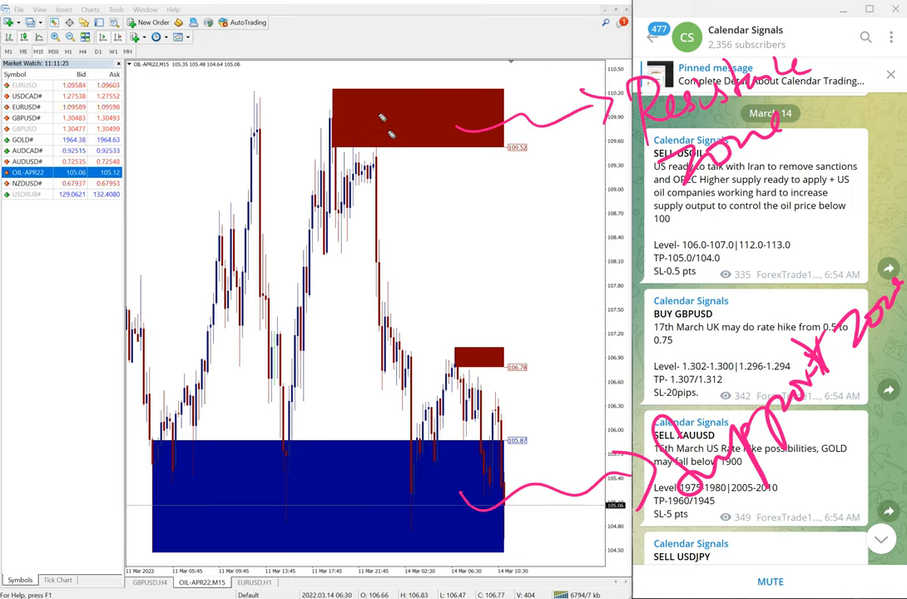
# Step: Mark the oil chart with freehand strokes tracing the sell move toward the result
pyautogui.moveTo(399, 142); pyautogui.dragTo(408, 208)
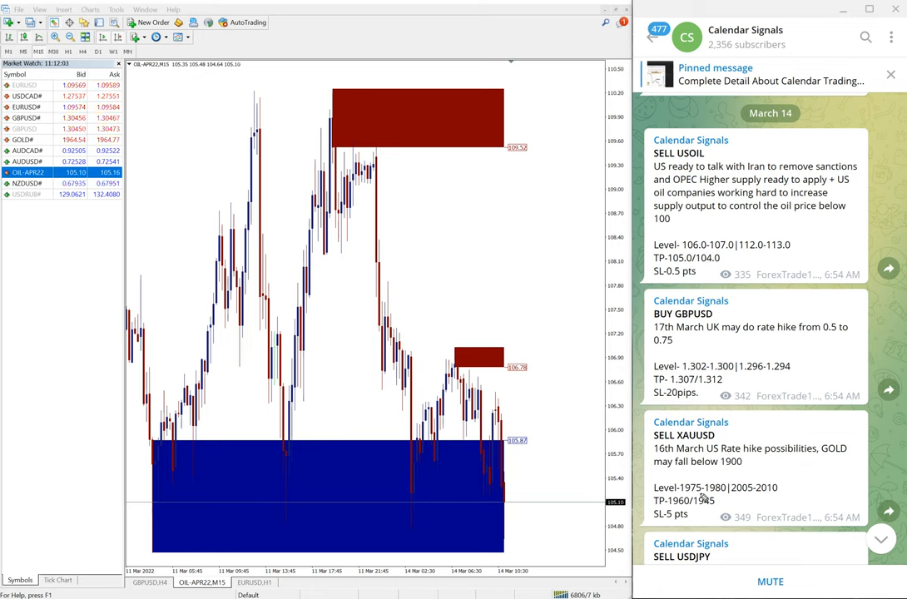
pyautogui.moveTo(503, 233); pyautogui.dragTo(541, 275)
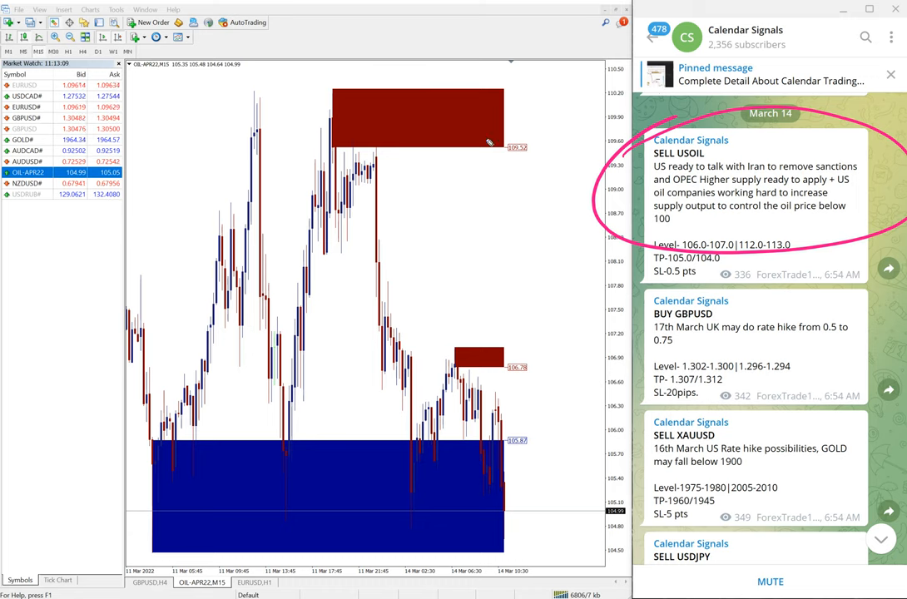
pyautogui.moveTo(540, 222)
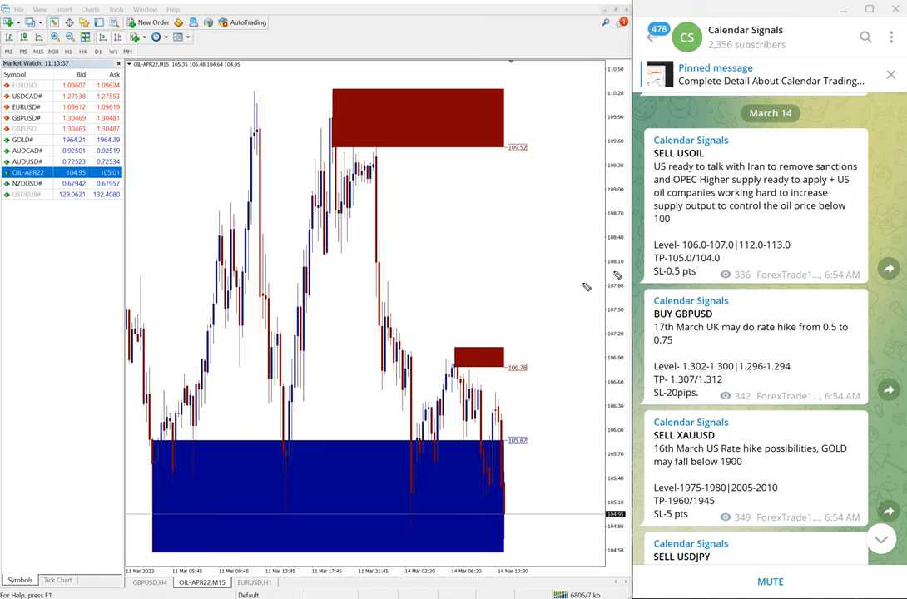
pyautogui.moveTo(546, 261)
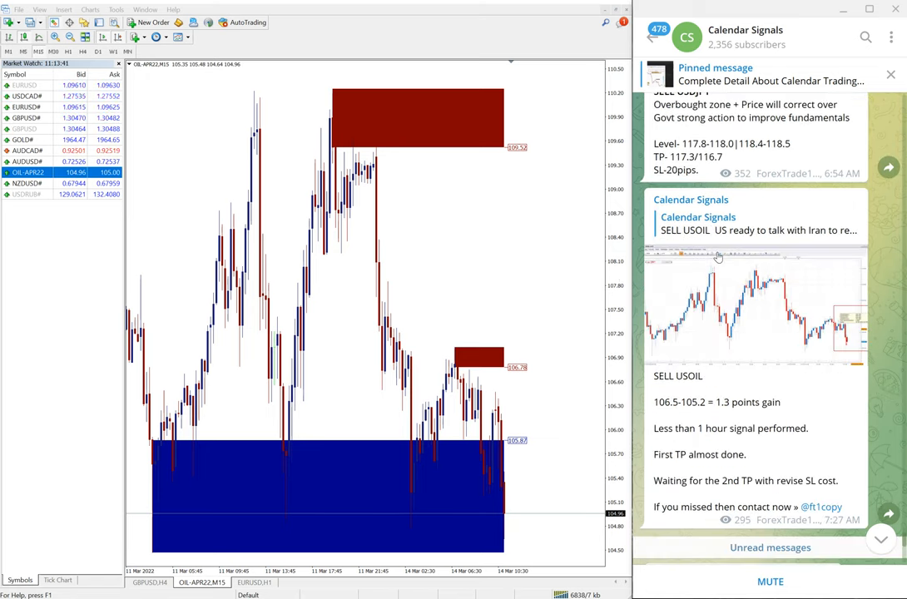
# Step: Scroll the Telegram channel to the BUY GBPUSD signal beside the GBPUSD chart with its zones
pyautogui.scroll(-3)
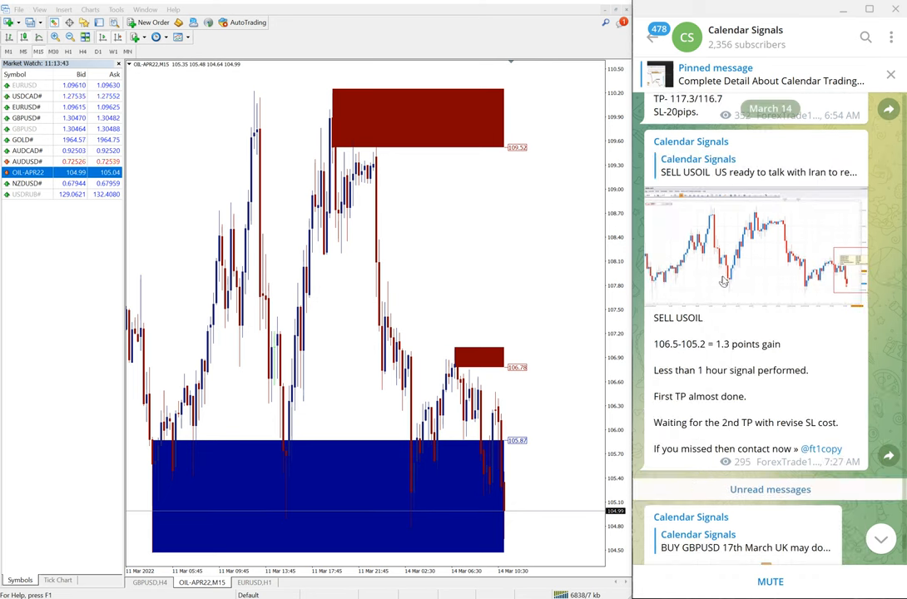
pyautogui.scroll(-3)
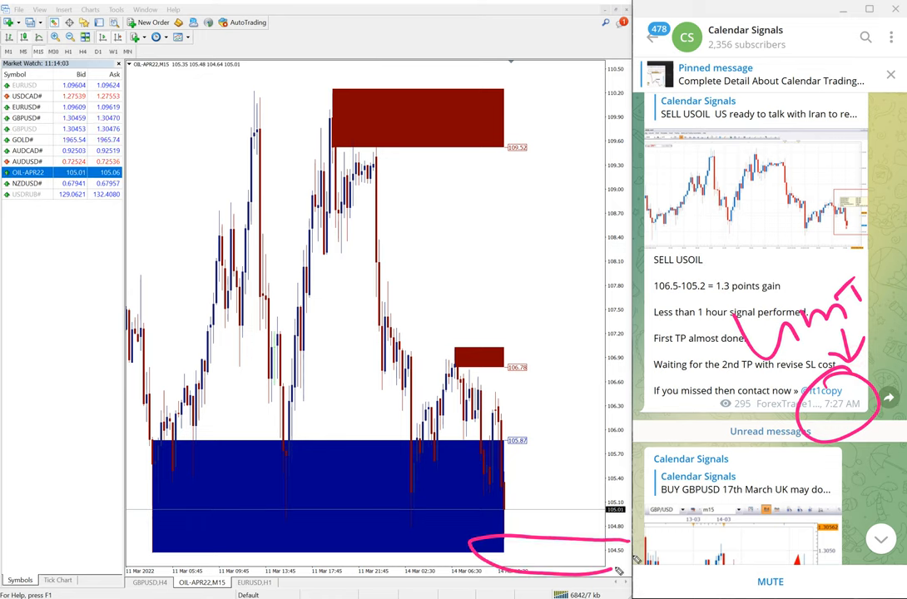
pyautogui.moveTo(574, 477)
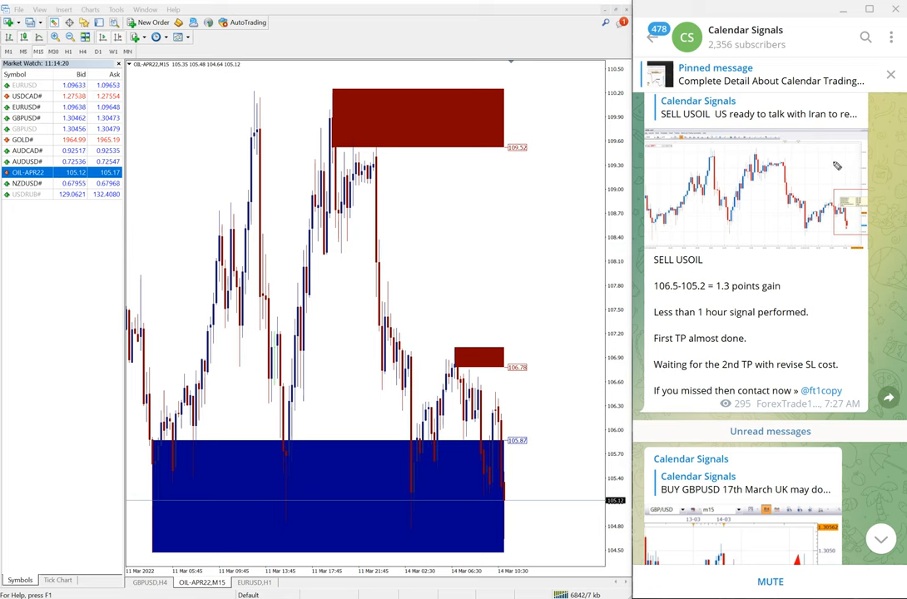
pyautogui.scroll(-3)
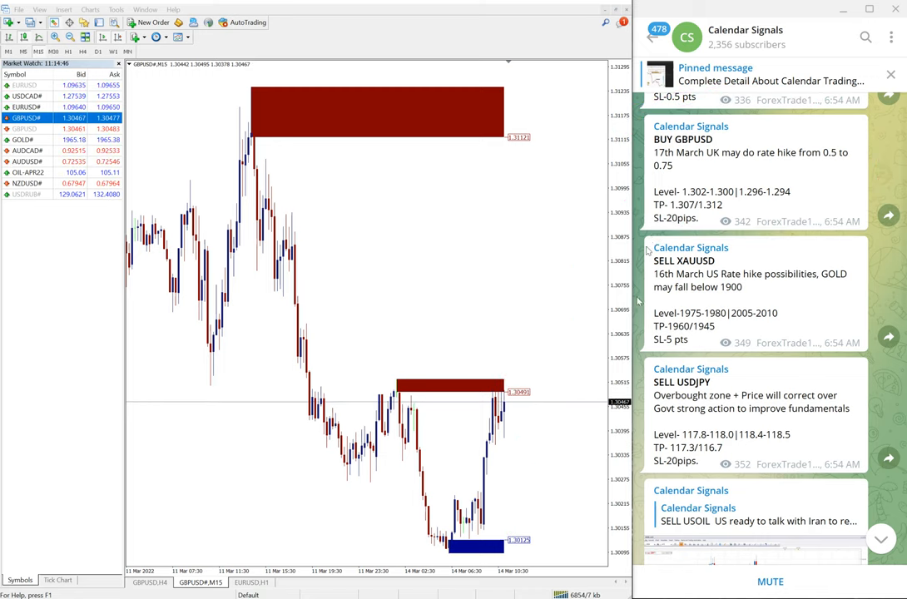
# Step: Switch MetaTrader 4 to the GOLD,M15 chart showing its resistance and support zones
pyautogui.scroll(-3)
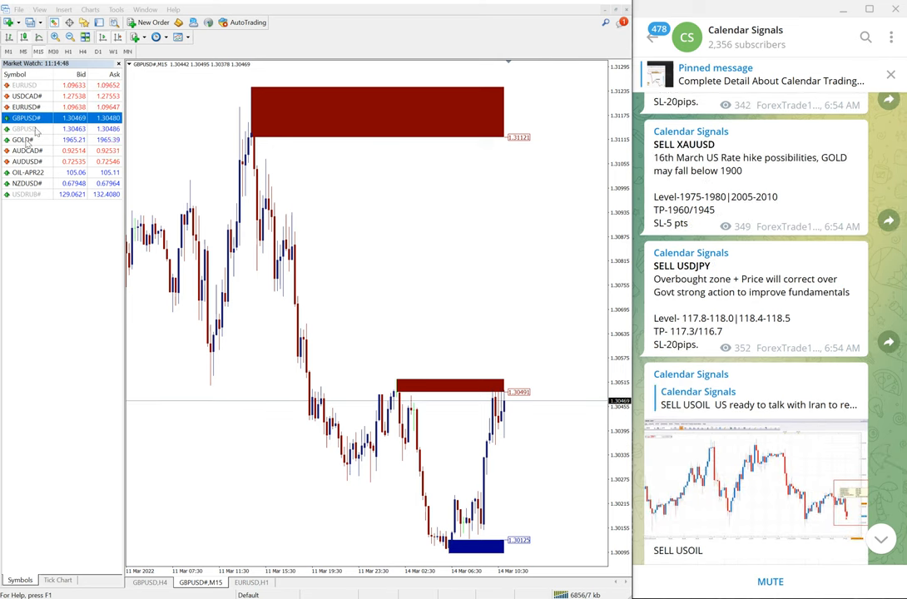
pyautogui.click(30, 143)
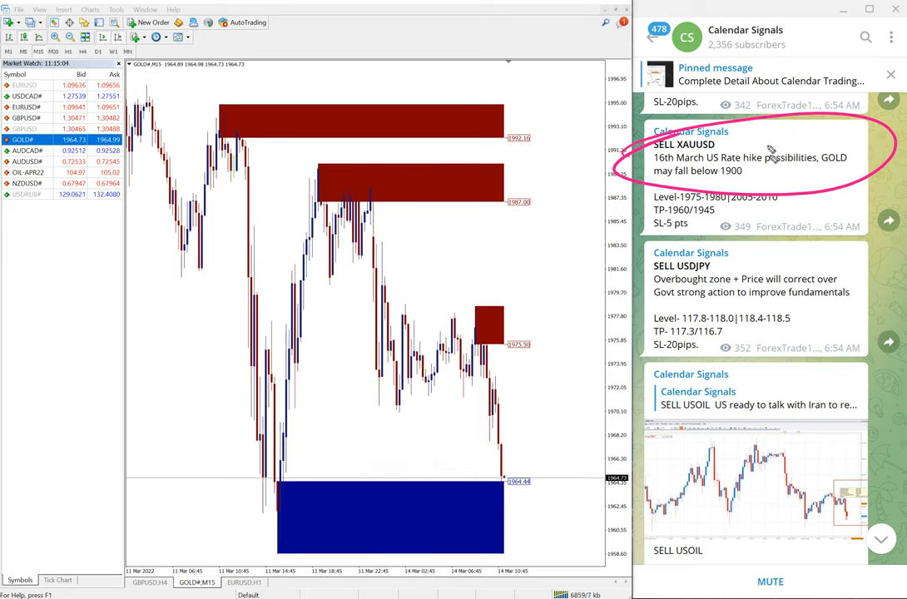
pyautogui.moveTo(436, 273)
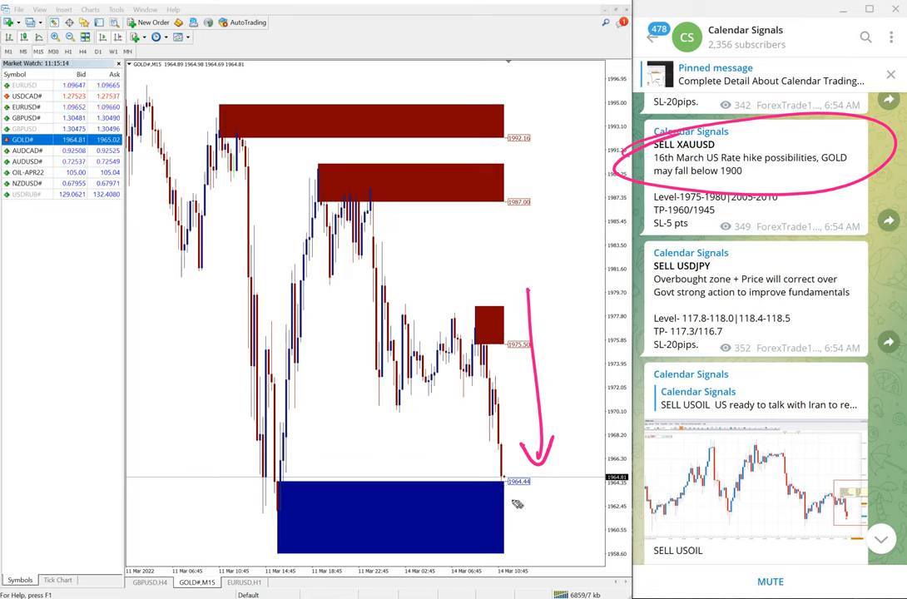
# Step: Mark gold's fall toward support and scroll to the result posts: 40 pips on GBPUSD, 11 points on gold
pyautogui.moveTo(500, 491); pyautogui.dragTo(575, 496)
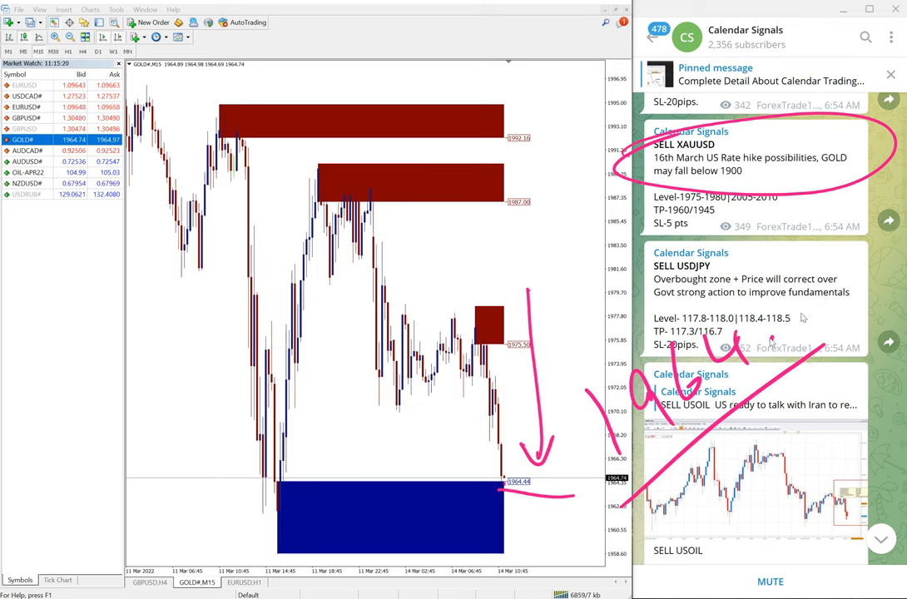
pyautogui.scroll(-3)
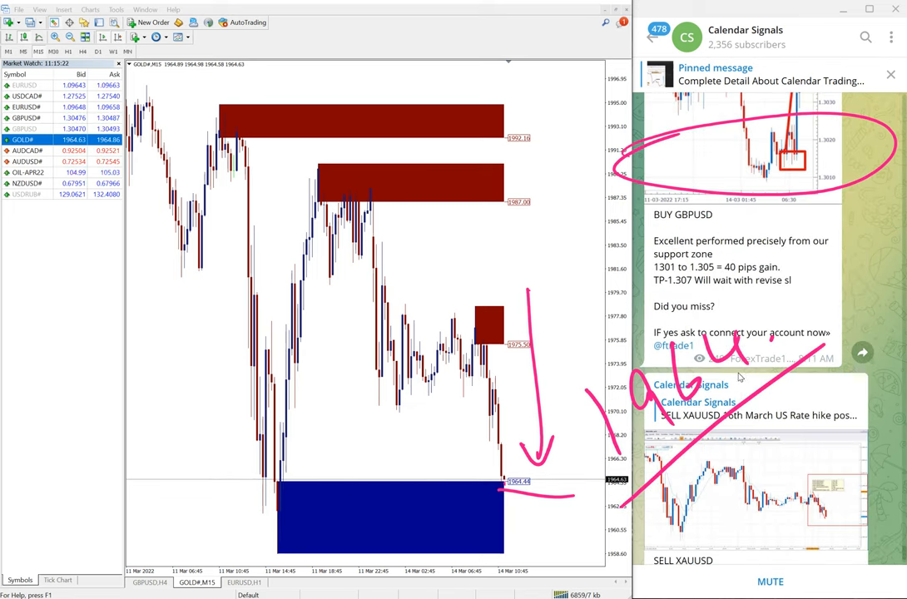
pyautogui.scroll(-3)
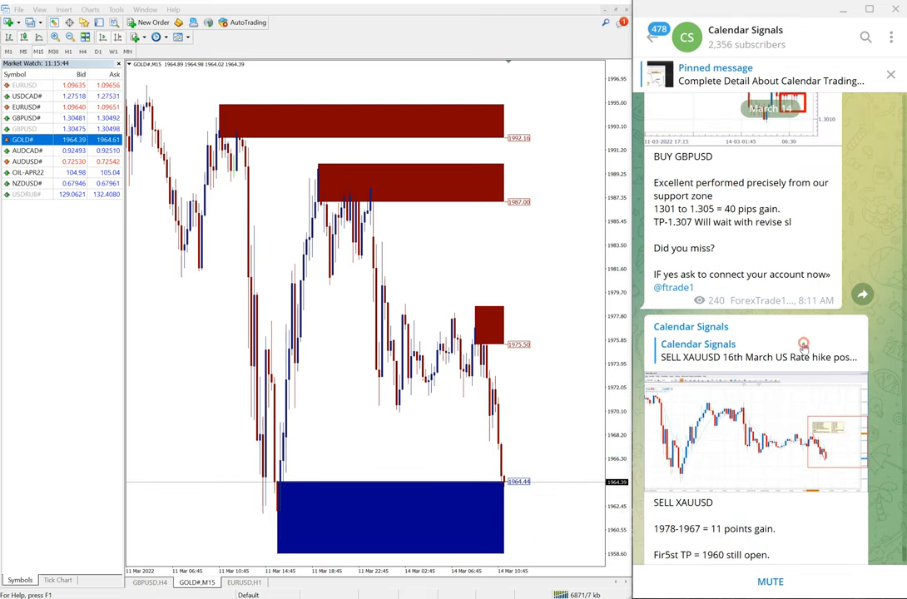
pyautogui.scroll(-3)
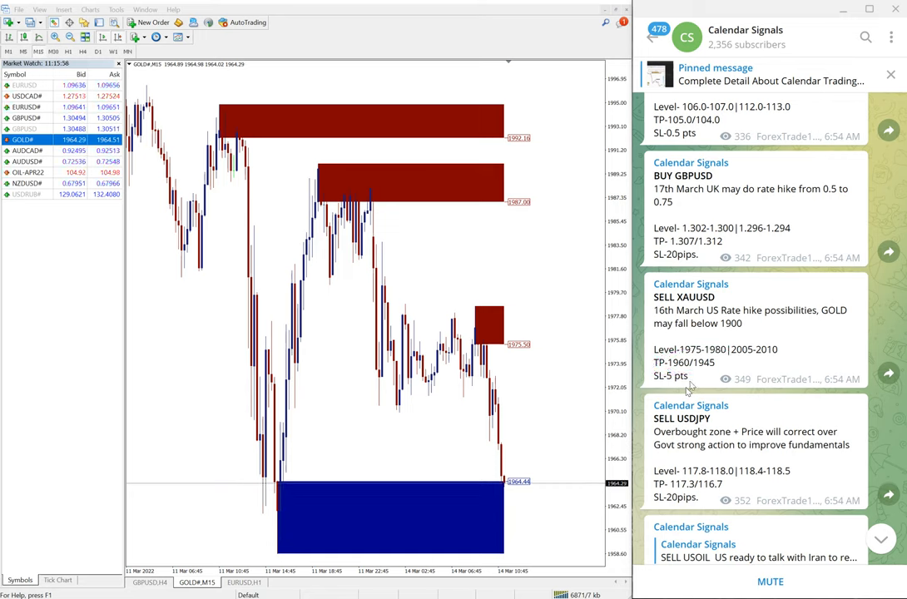
pyautogui.moveTo(695, 269)
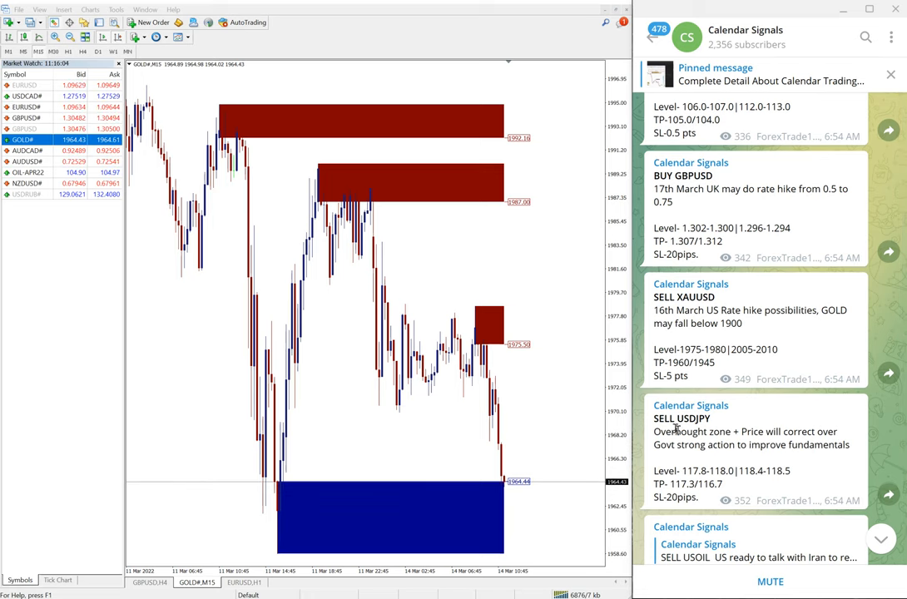
# Step: Scroll back to the March 14 signal list and draw a freehand mark between the gold chart's supply zones
pyautogui.scroll(-3)
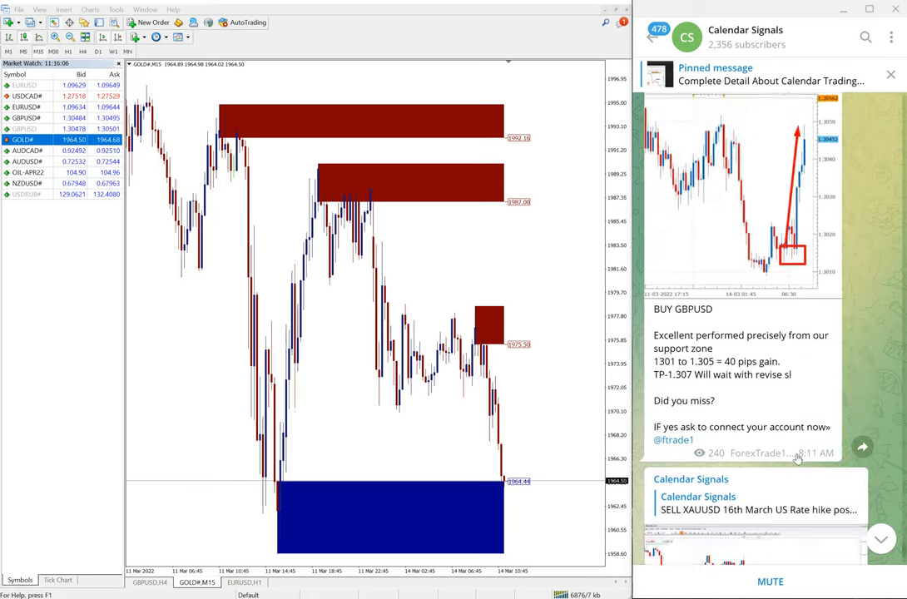
pyautogui.scroll(-3)
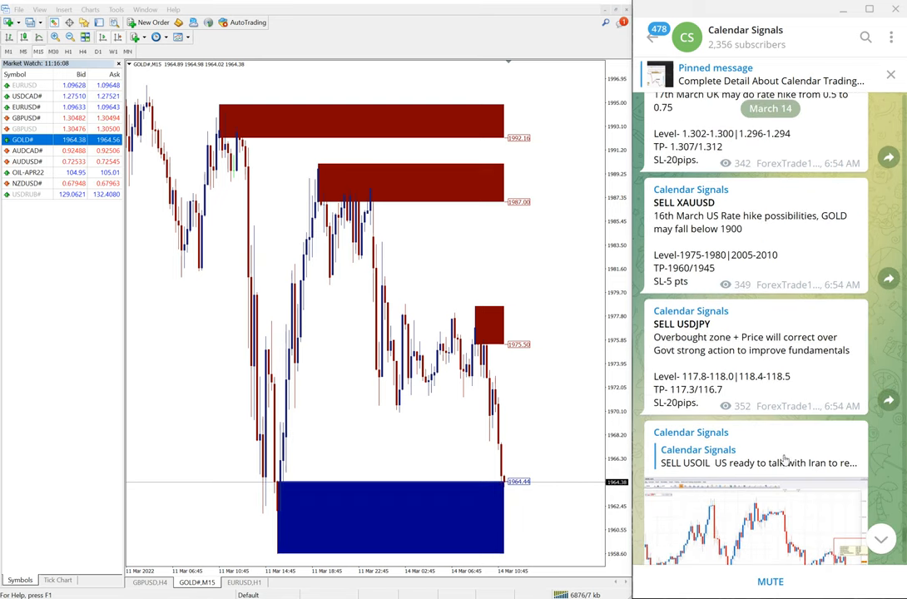
pyautogui.scroll(-3)
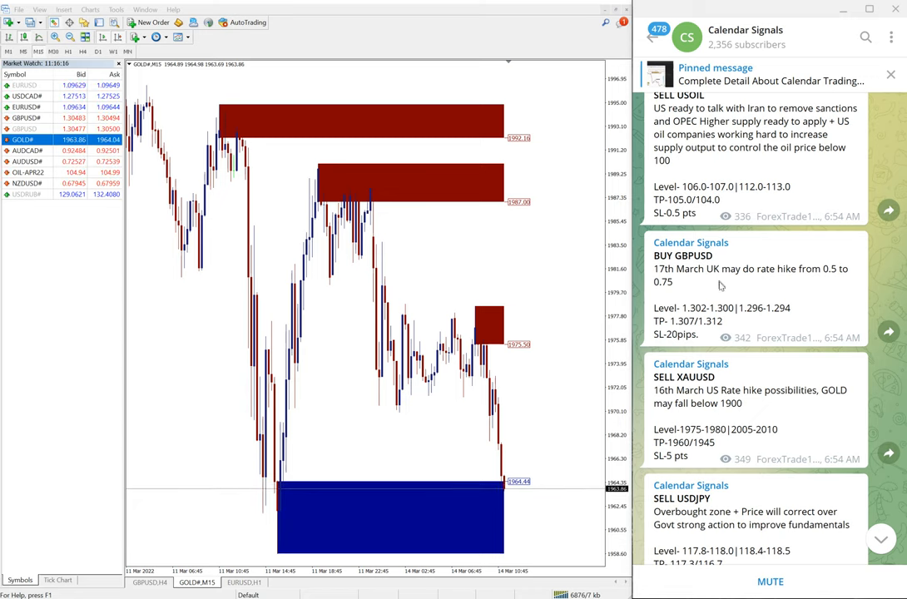
pyautogui.scroll(-3)
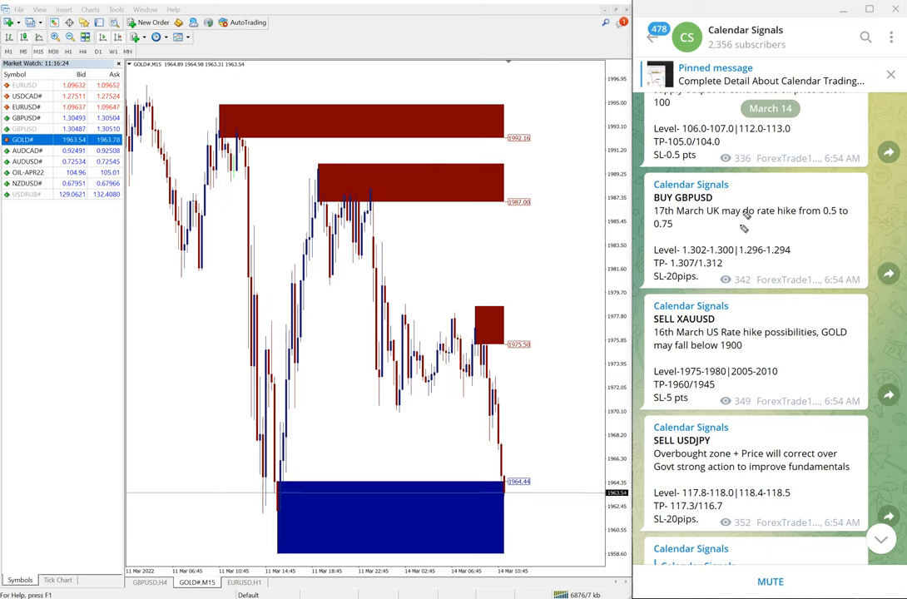
pyautogui.moveTo(579, 223)
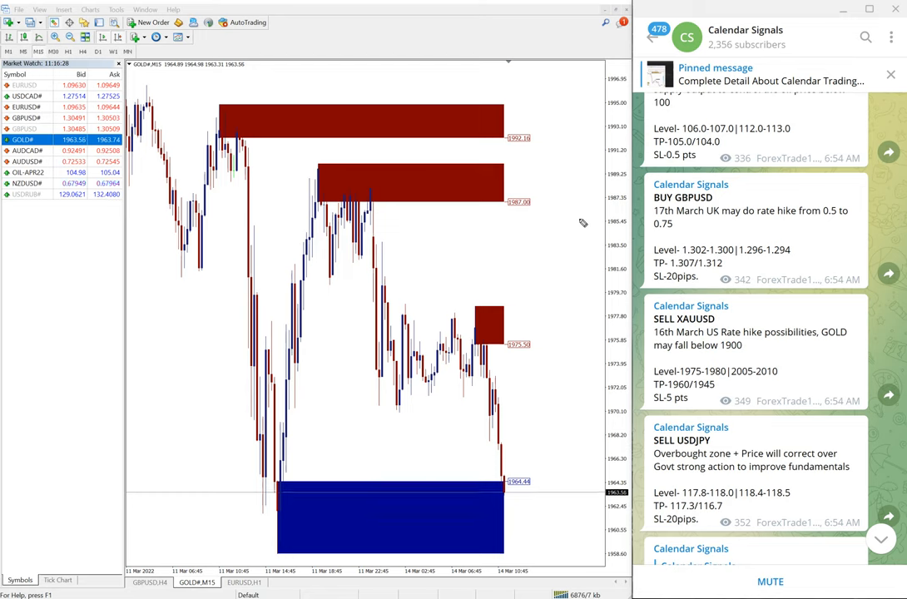
pyautogui.moveTo(524, 200); pyautogui.dragTo(536, 313)
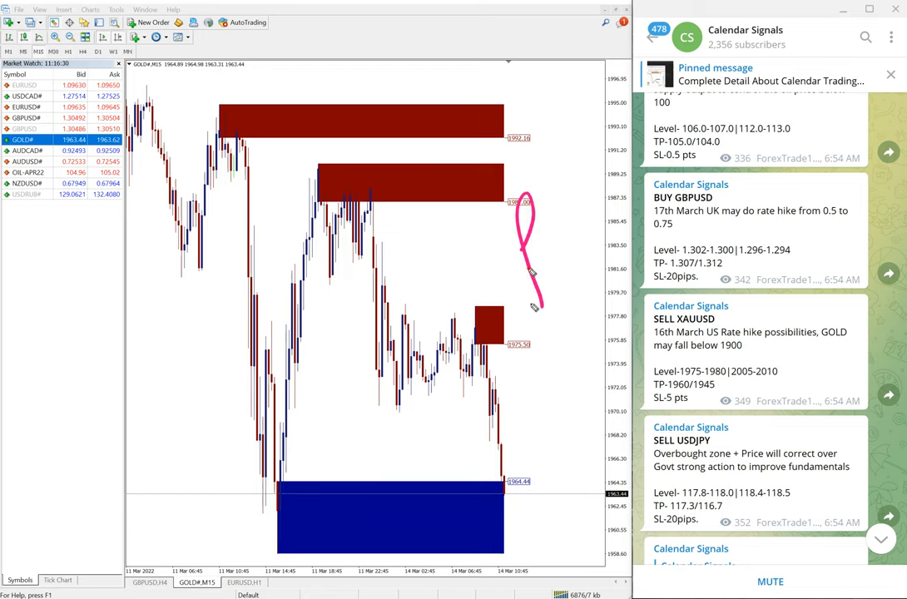